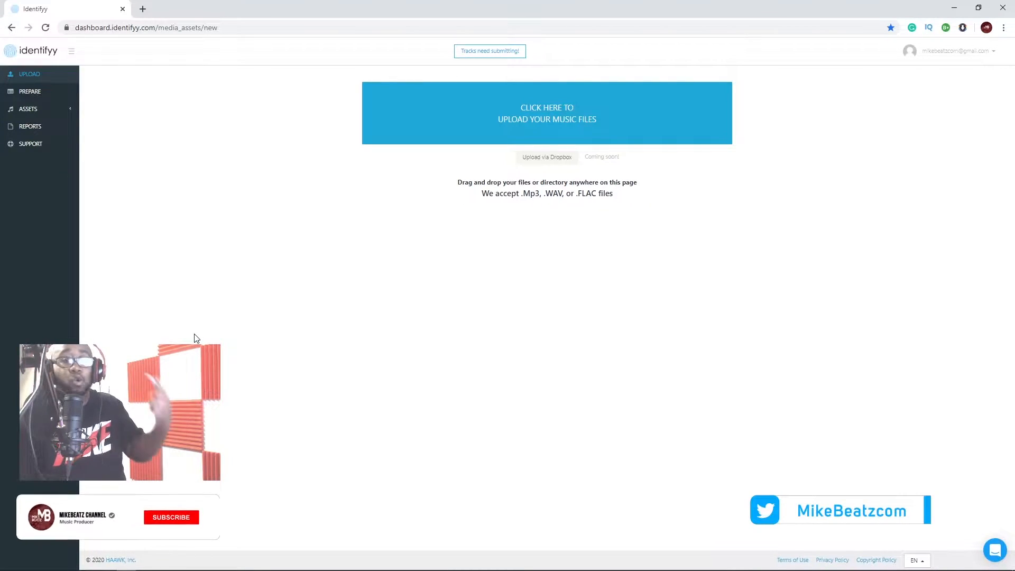
# - Upload the beat test1.wav to Identifyy and process it to a successful 100% upload
pyautogui.click(171, 517)
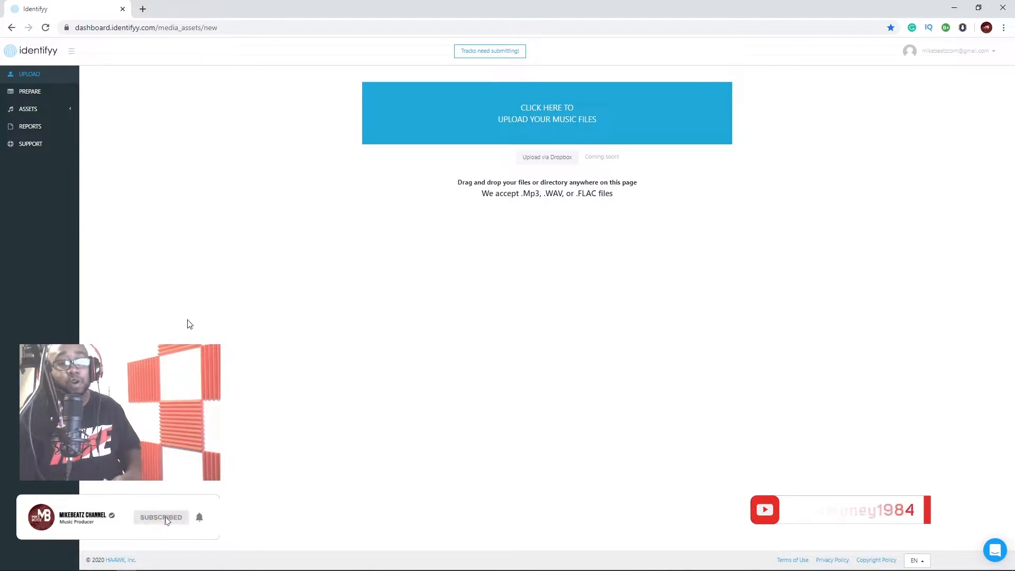
pyautogui.moveTo(158, 245)
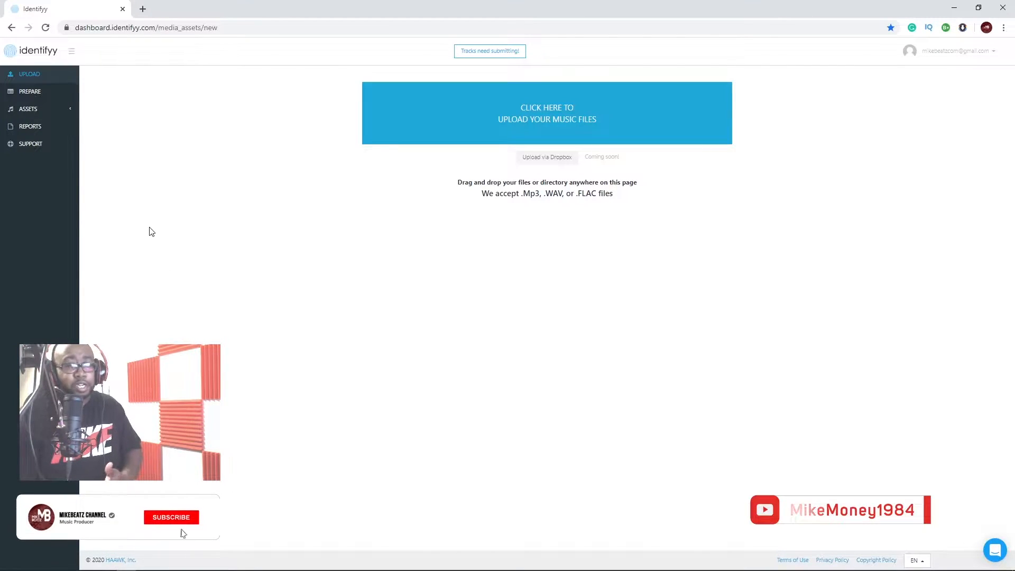
pyautogui.click(171, 517)
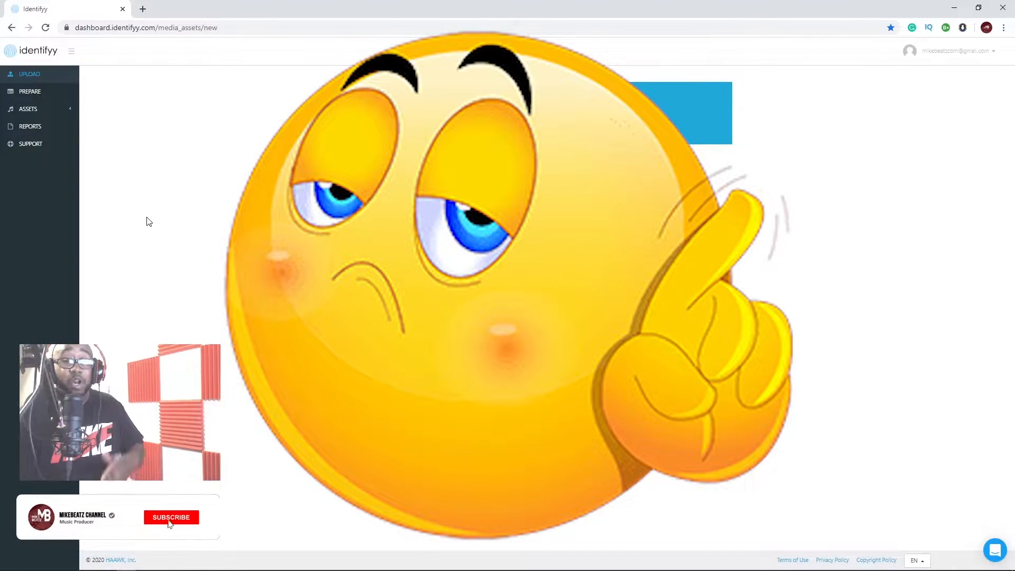
pyautogui.click(171, 516)
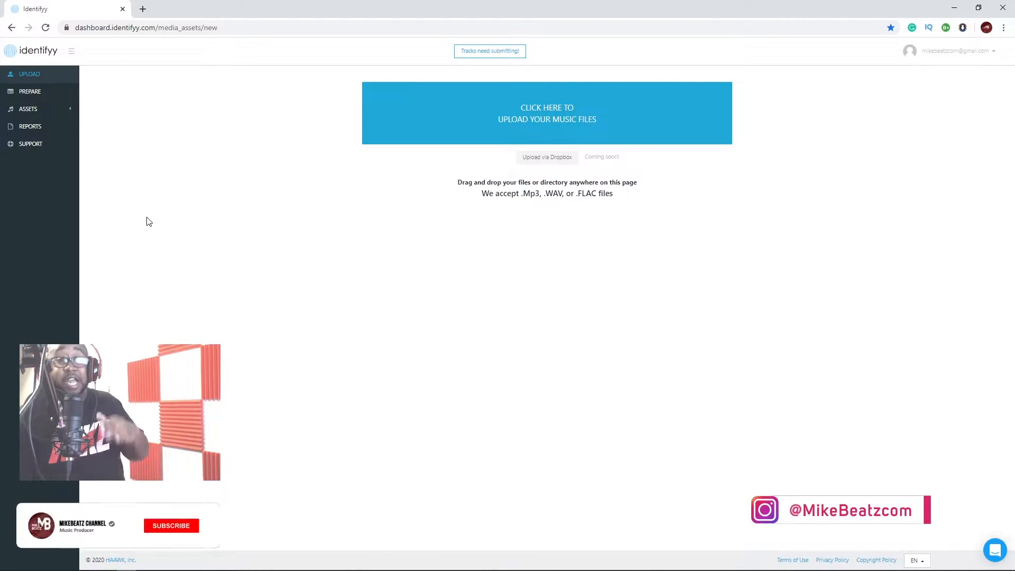
pyautogui.click(170, 525)
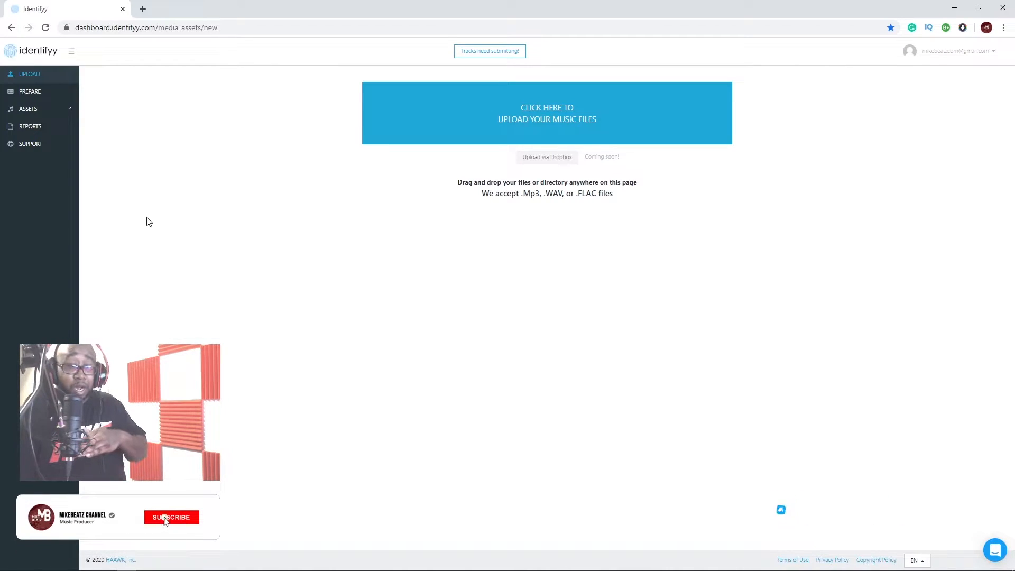
pyautogui.click(171, 517)
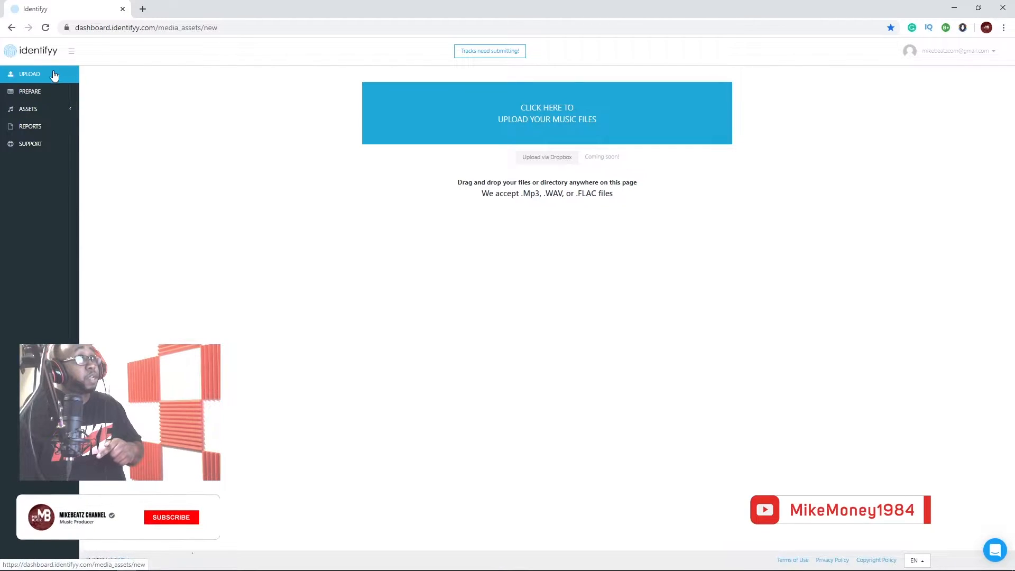
pyautogui.click(171, 517)
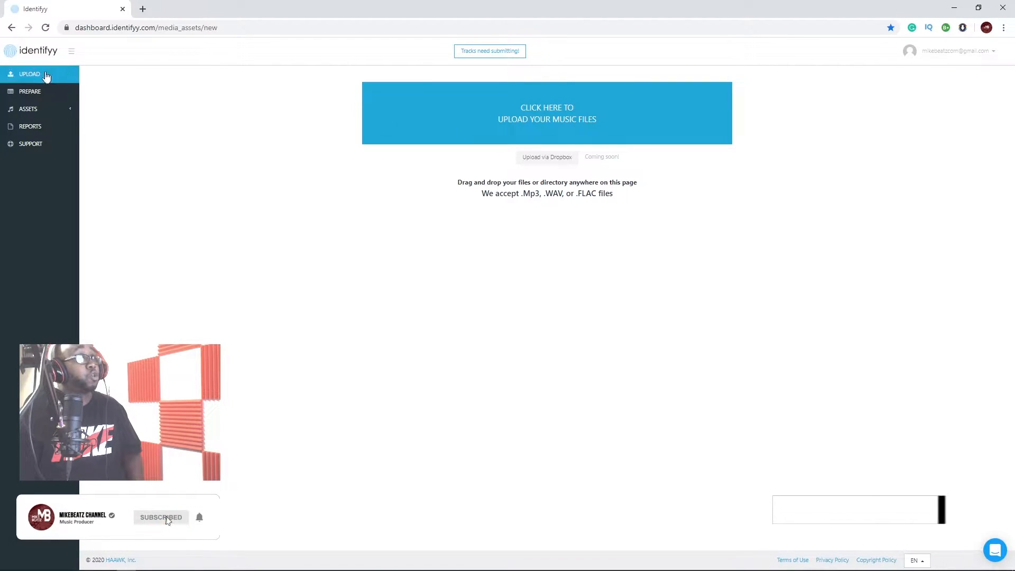
pyautogui.click(546, 113)
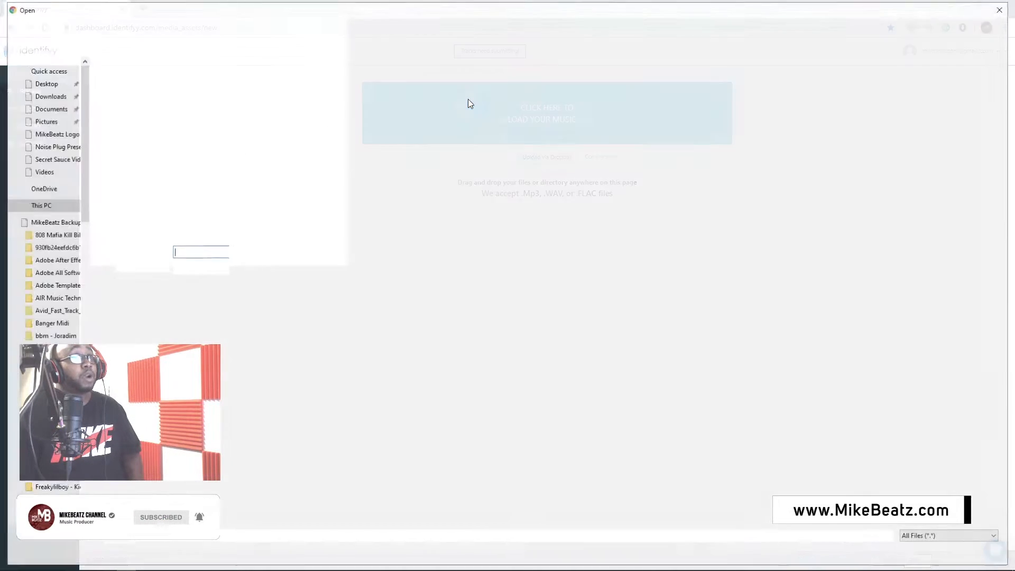
pyautogui.click(201, 251)
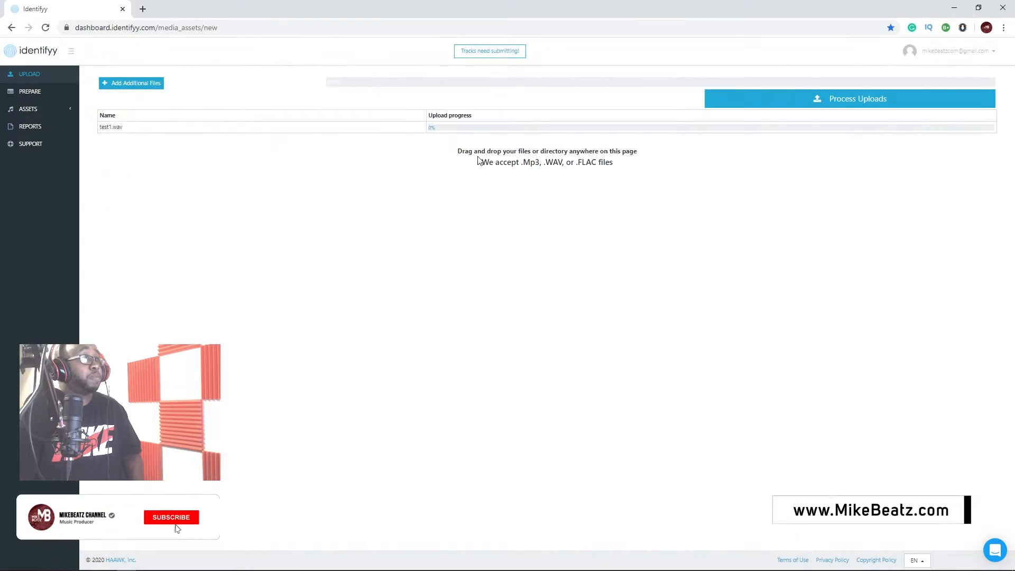
pyautogui.click(850, 98)
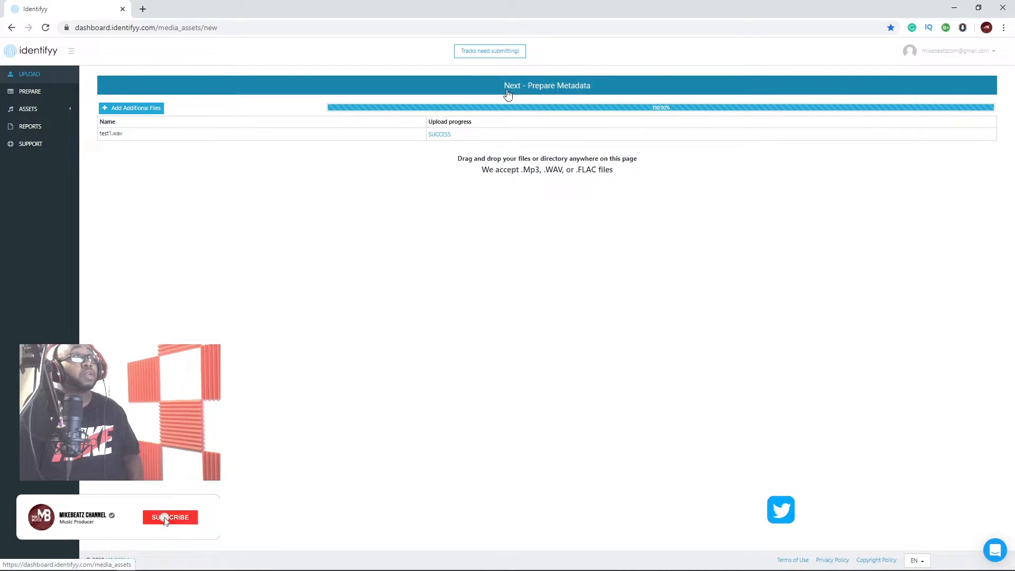
# - Go to Next - Prepare Metadata to open the edit form for test1 (4).wav
pyautogui.click(547, 84)
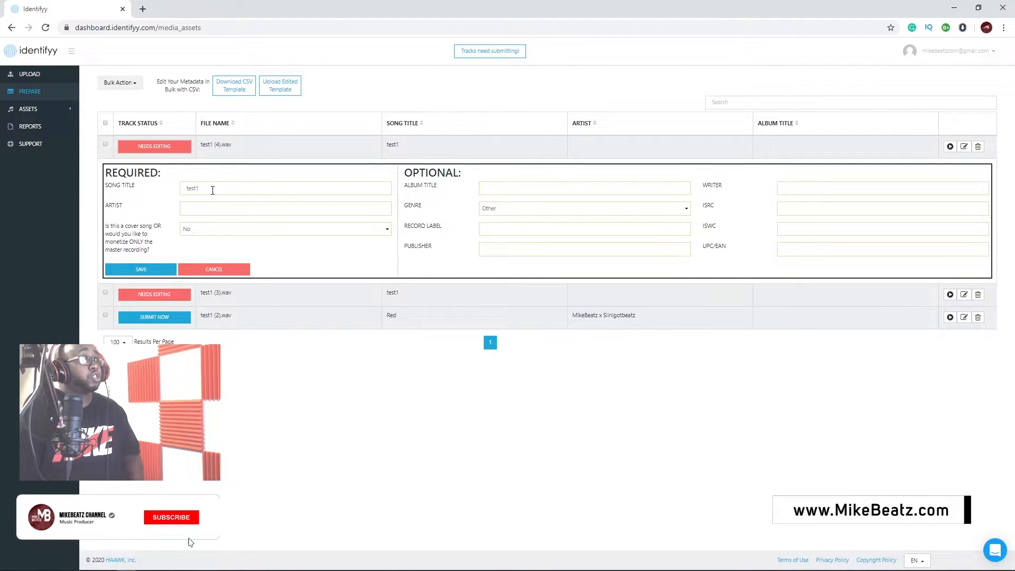
# - Enter the artist 'mikebeatz x dfjhhf' for test1 (4).wav and save the metadata
pyautogui.doubleClick(191, 188)
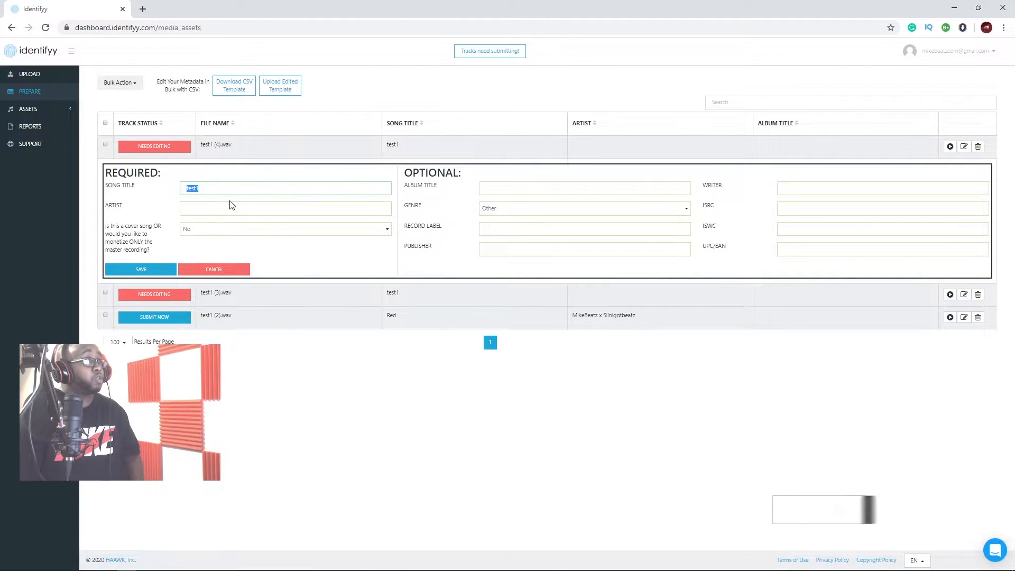
pyautogui.click(285, 209)
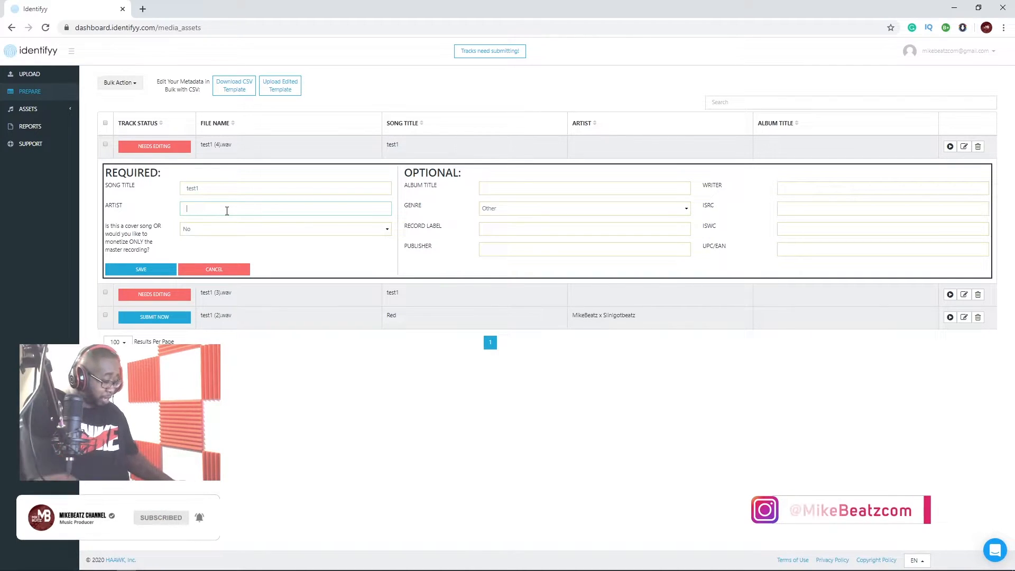
pyautogui.write('mikebeatz x dfjhhf')
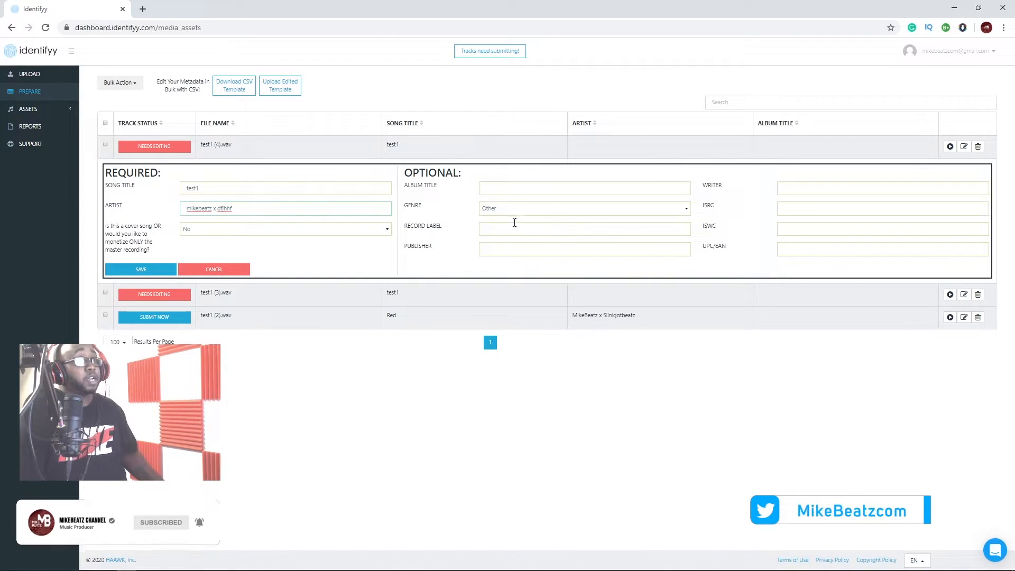
pyautogui.click(583, 208)
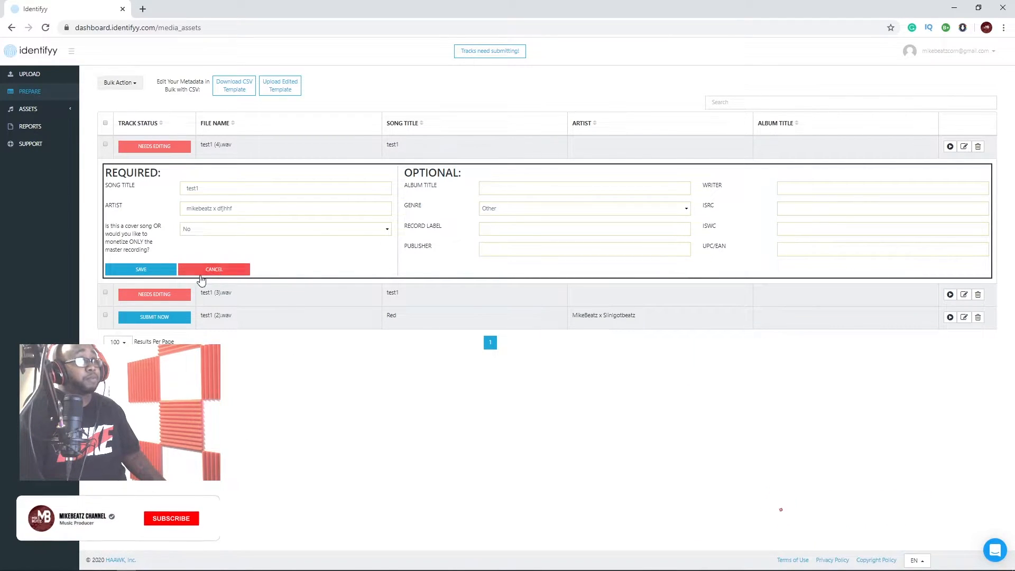
pyautogui.click(140, 269)
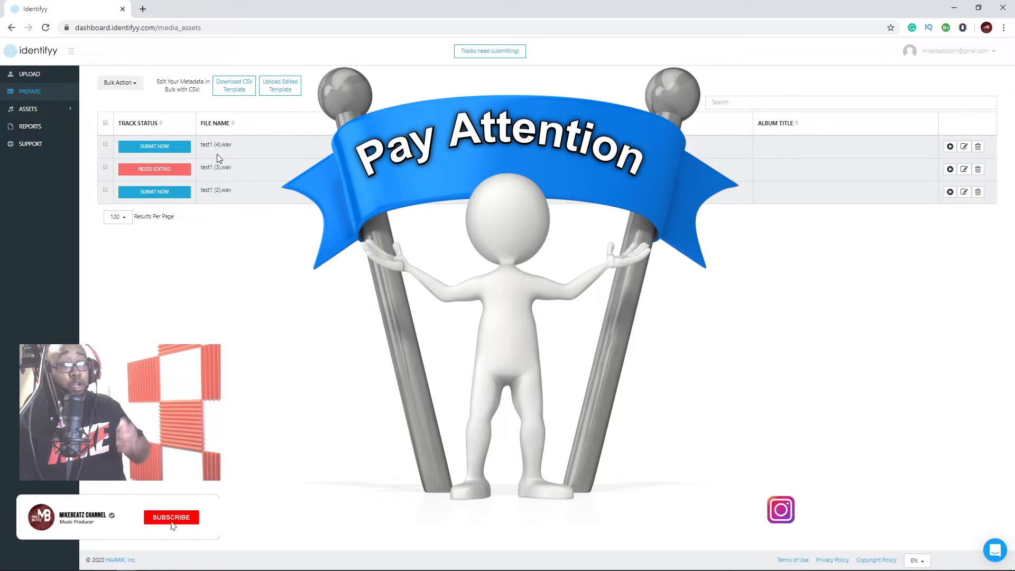
pyautogui.click(170, 517)
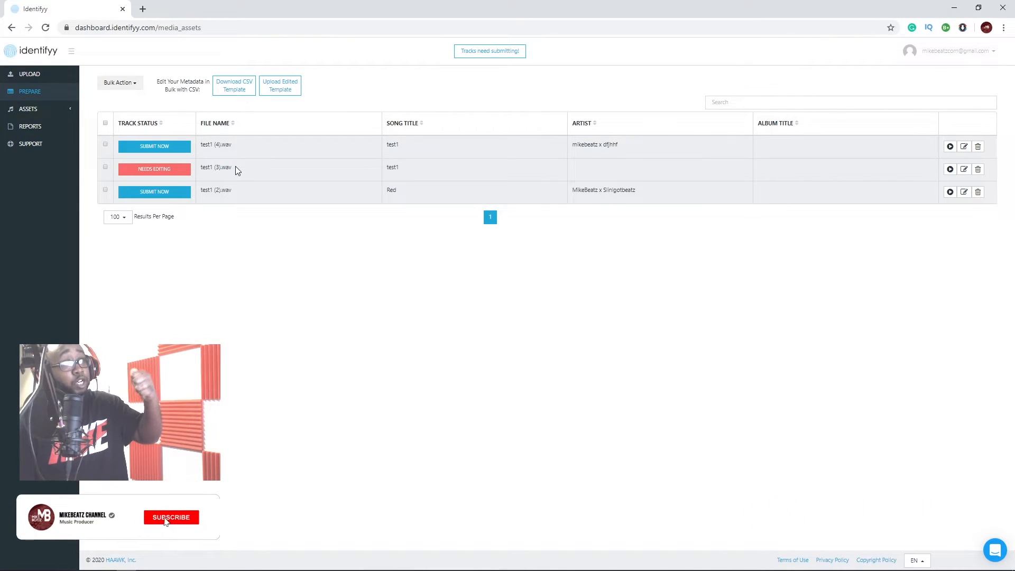
pyautogui.click(171, 517)
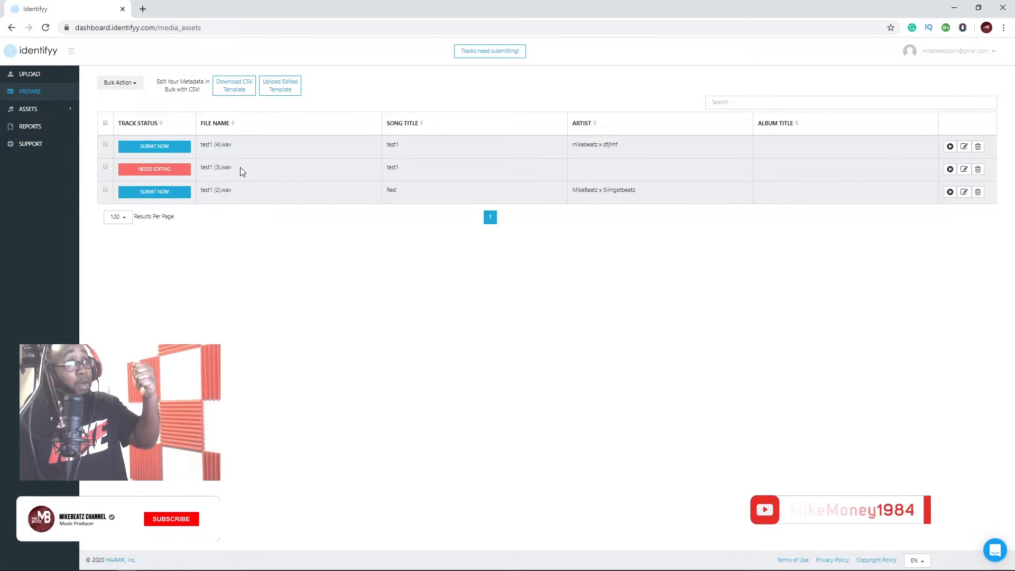
pyautogui.click(170, 519)
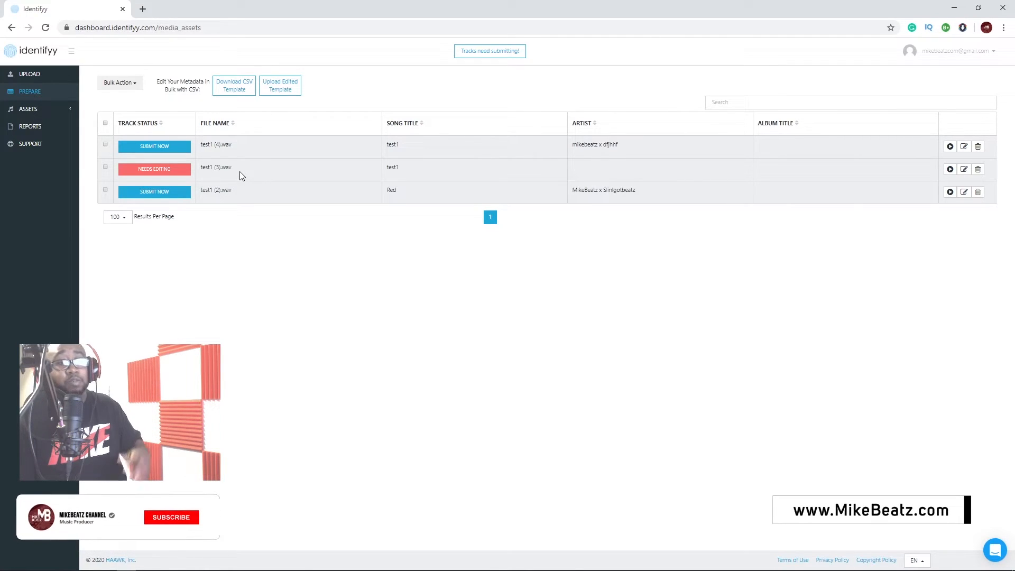
pyautogui.click(170, 516)
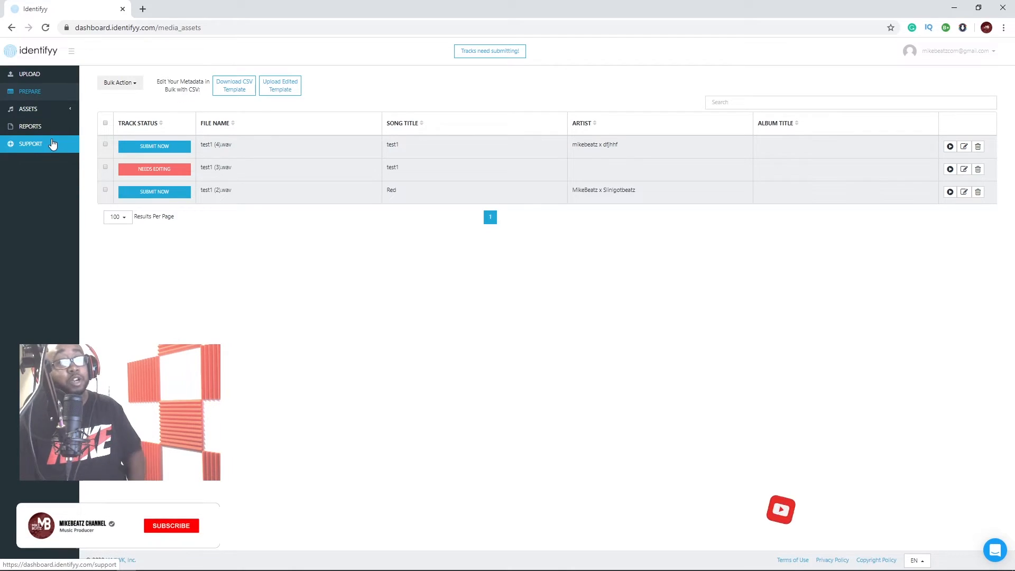
# - From Support, follow the HERE link to the YouTube channel whitelist page
pyautogui.click(30, 143)
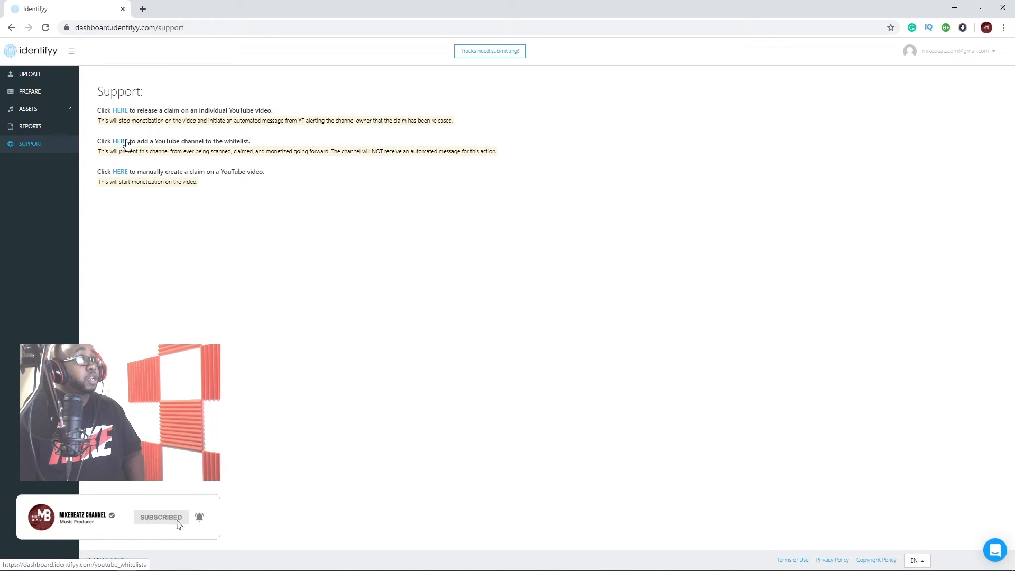
pyautogui.click(119, 141)
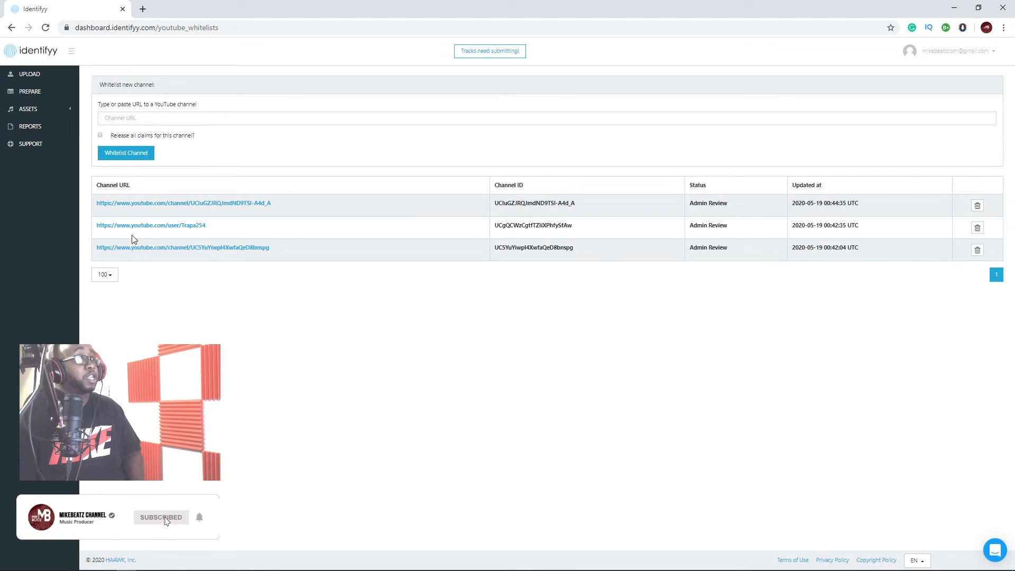
pyautogui.moveTo(349, 330)
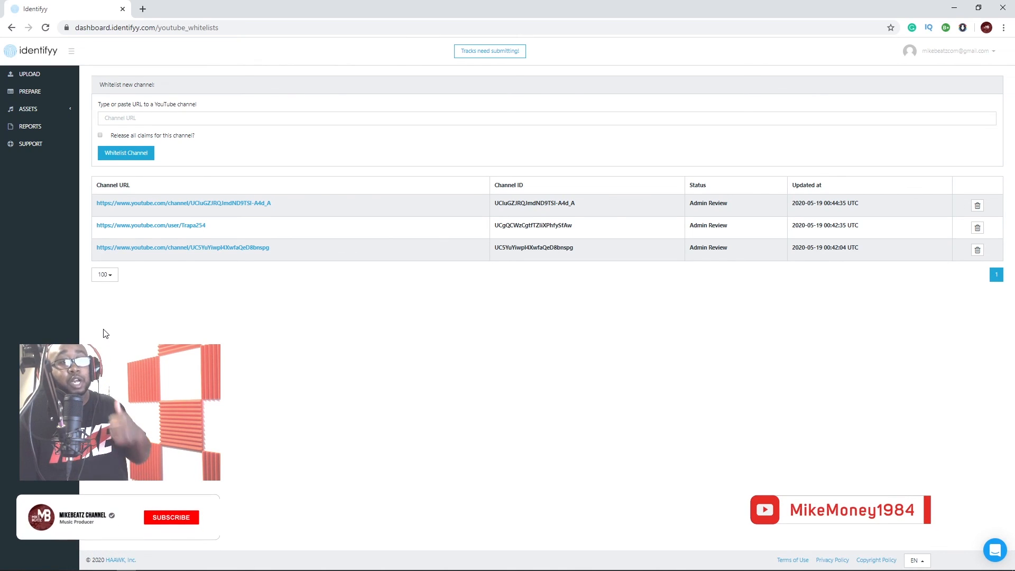
pyautogui.click(171, 517)
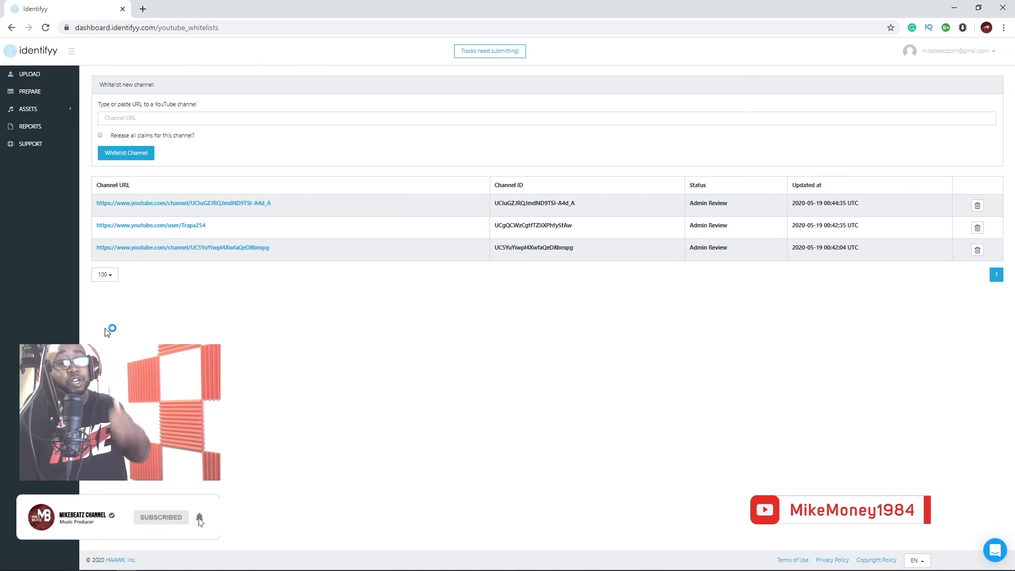